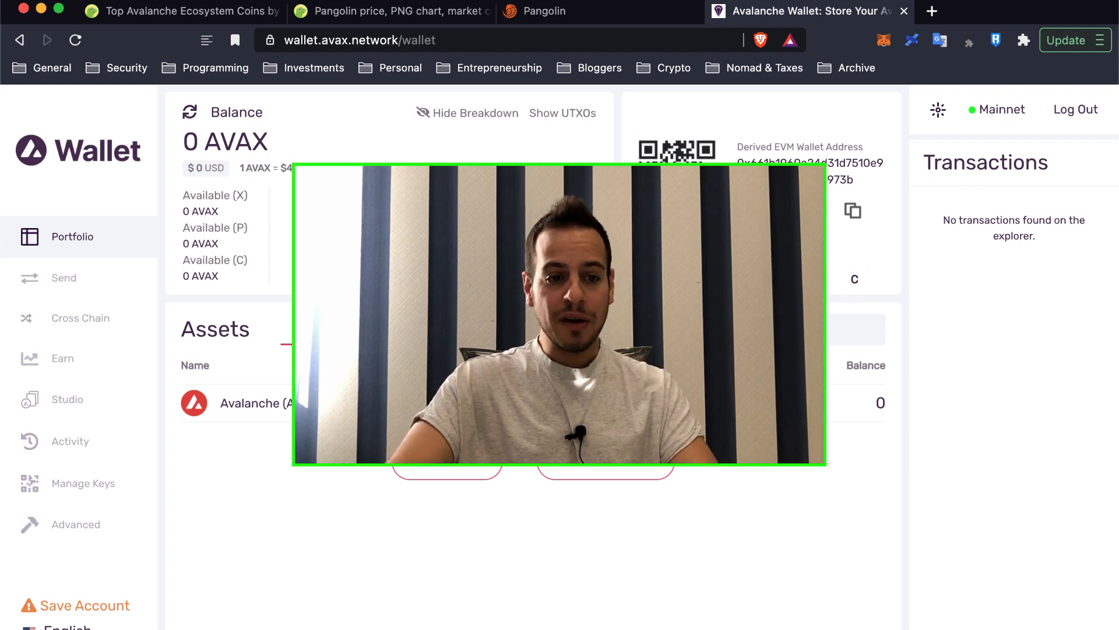
Step: Set up a cross-chain transfer from the Exchange chain to the C Chain (Contract)
{"action": "left_click", "coordinate": [63, 358]}
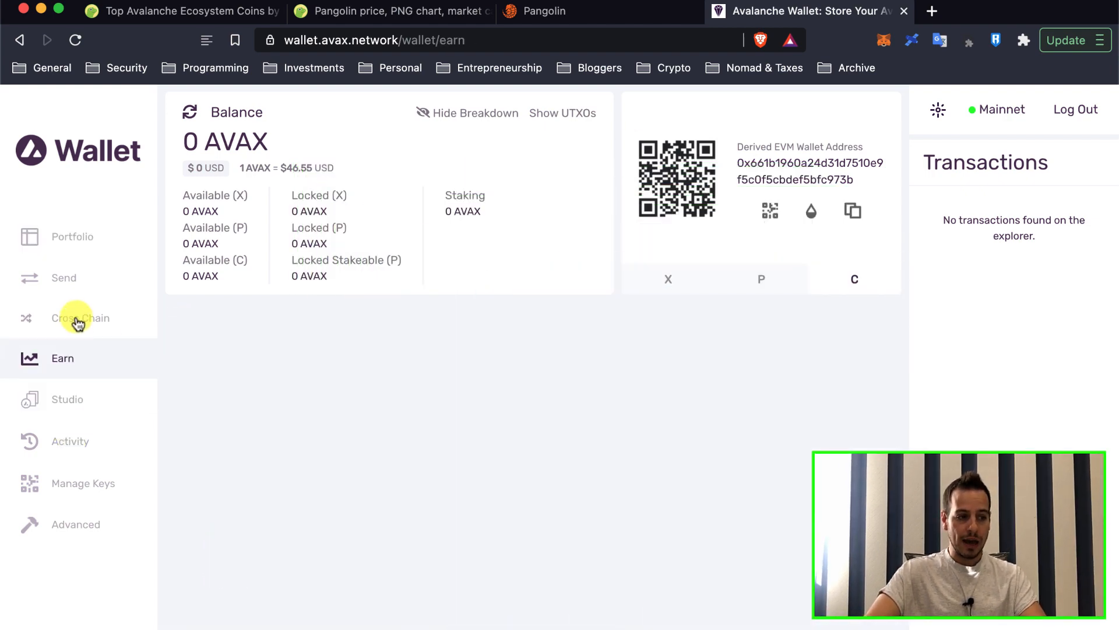
{"action": "left_click", "coordinate": [79, 317]}
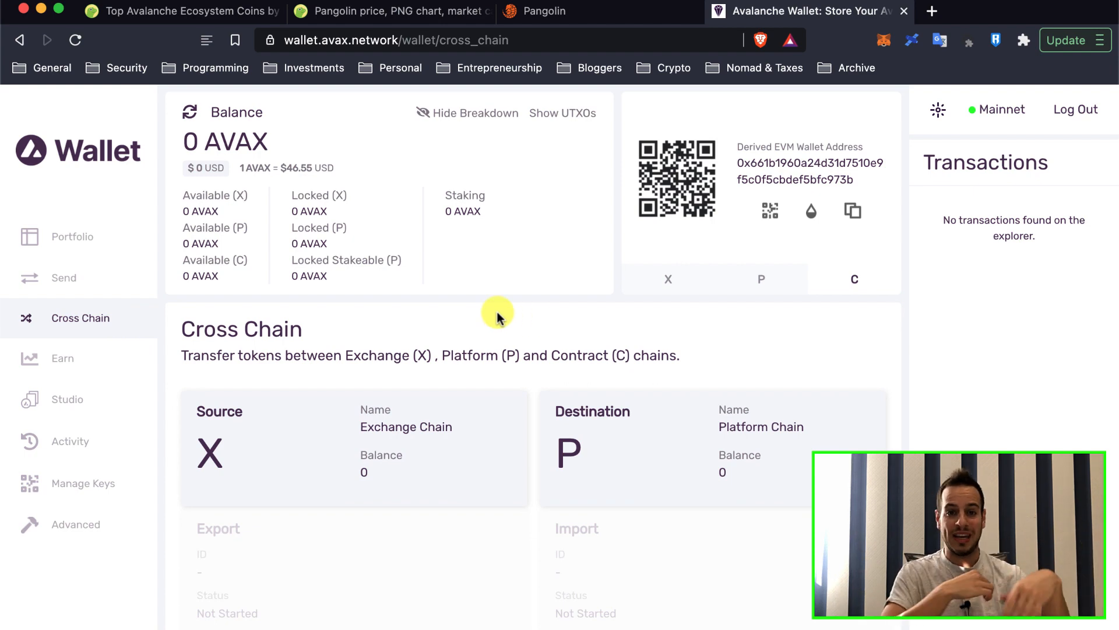
{"action": "scroll", "scroll_direction": "down", "scroll_amount": 3}
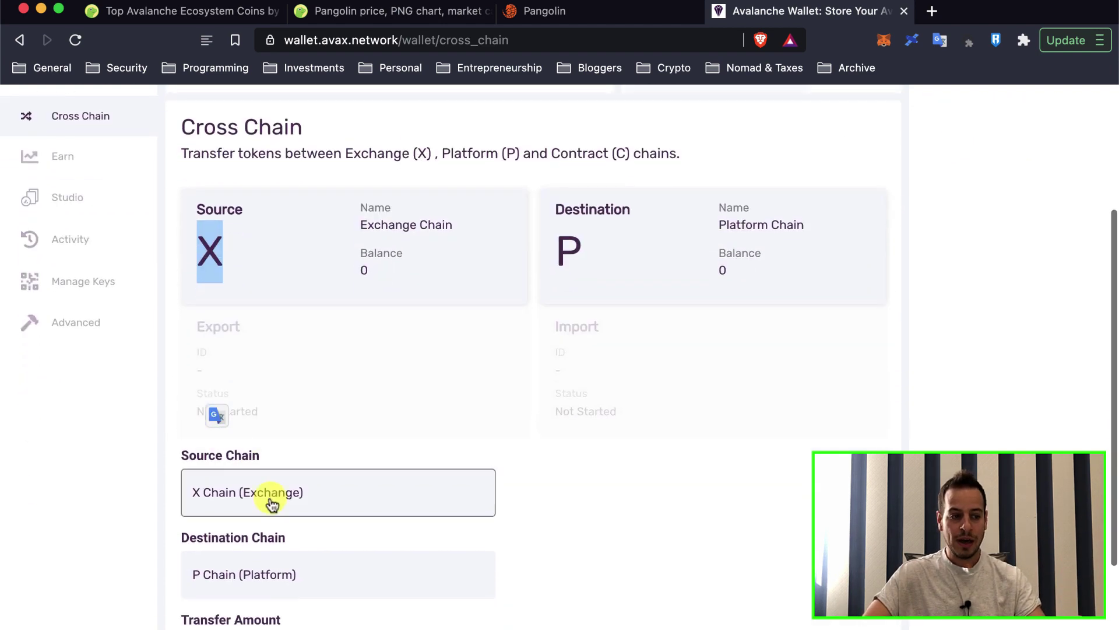
{"action": "left_click", "coordinate": [337, 565]}
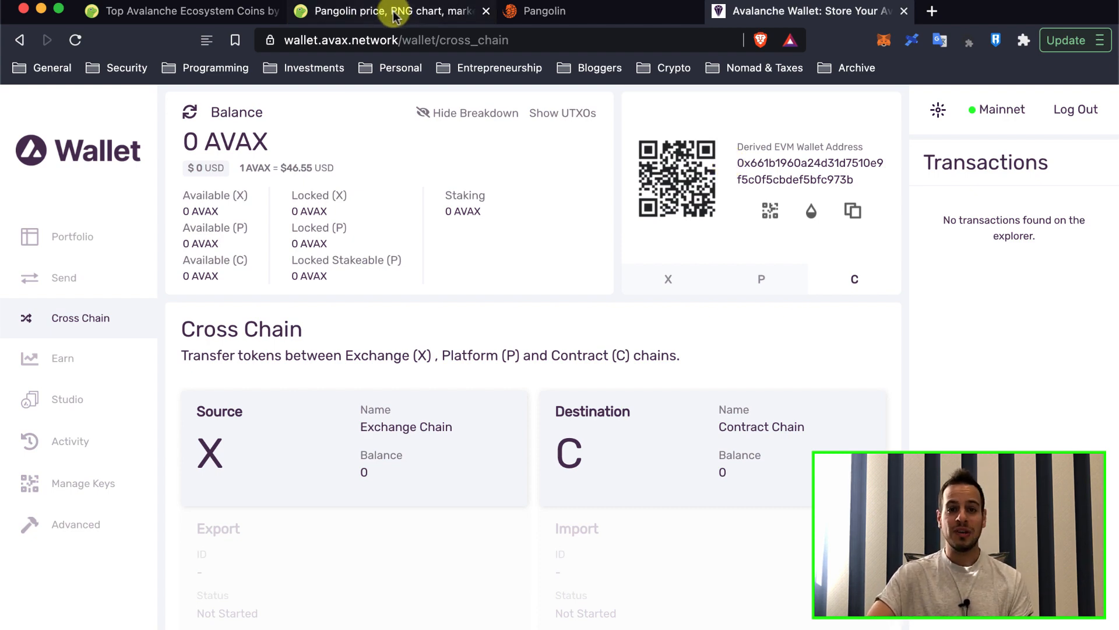
{"action": "mouse_move", "coordinate": [389, 104]}
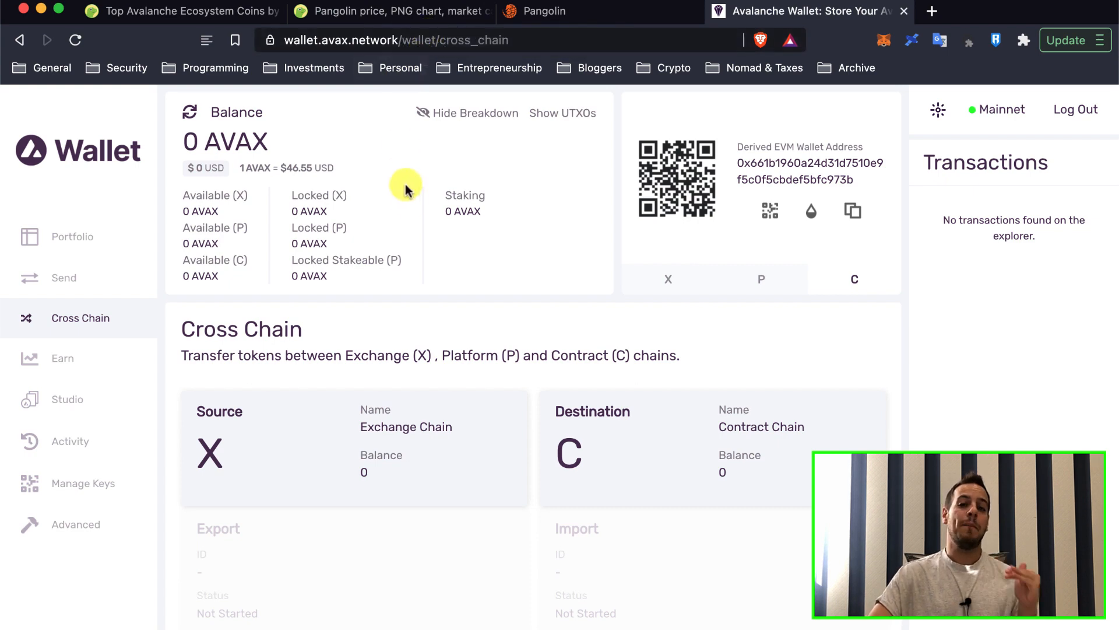
{"action": "mouse_move", "coordinate": [466, 304]}
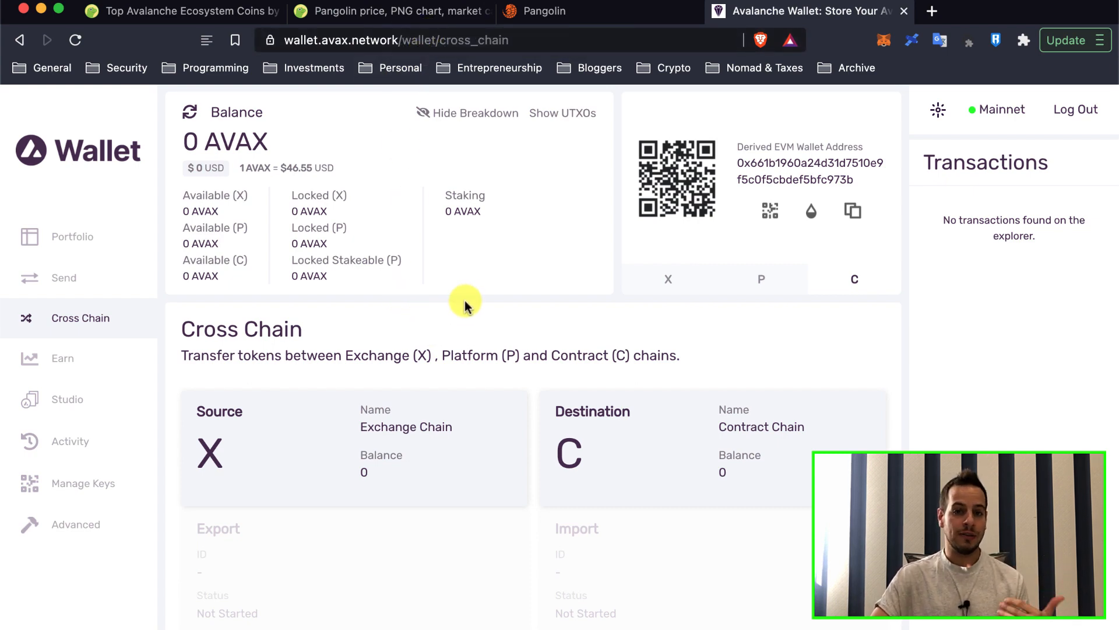
{"action": "mouse_move", "coordinate": [519, 237]}
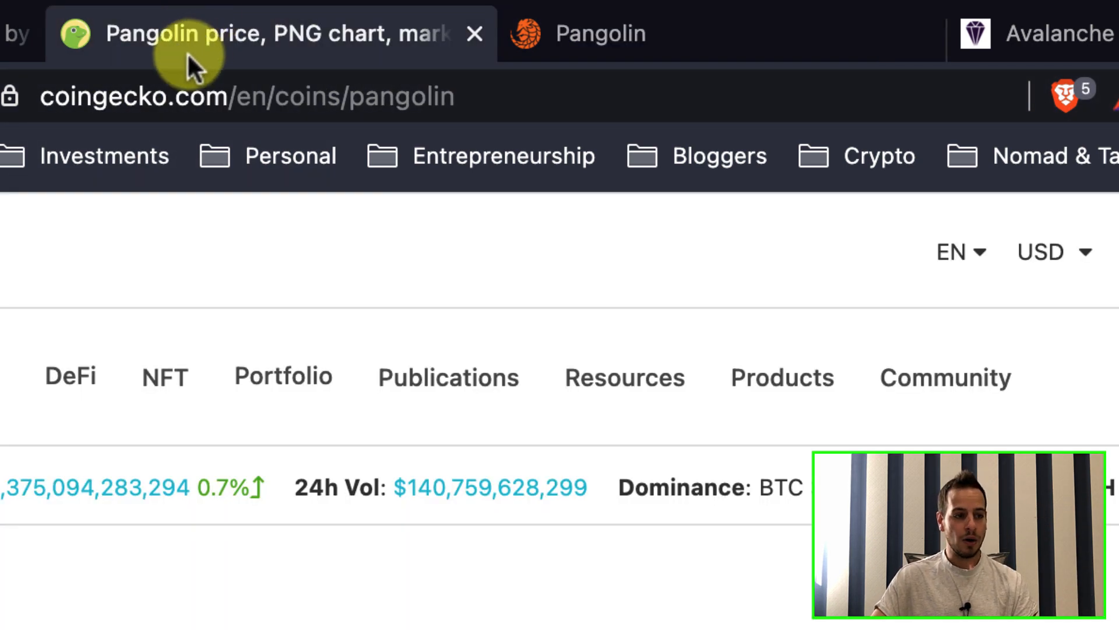
Step: Find Pangolin in the Avalanche ecosystem coin ranking and view its coin page
{"action": "left_click", "coordinate": [181, 12]}
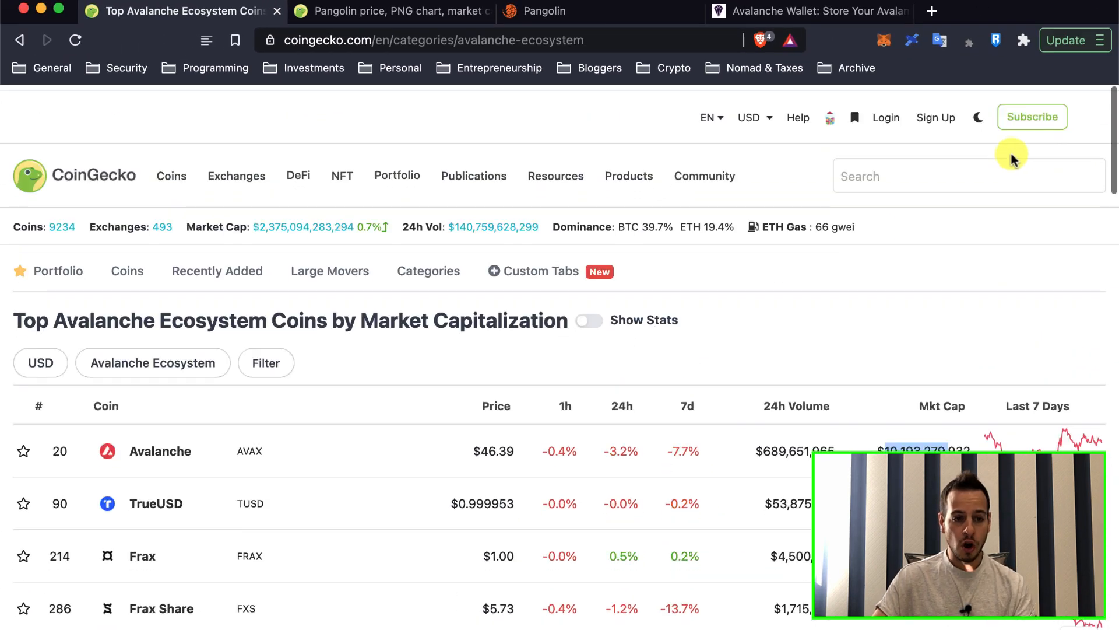
{"action": "type", "text": "aval"}
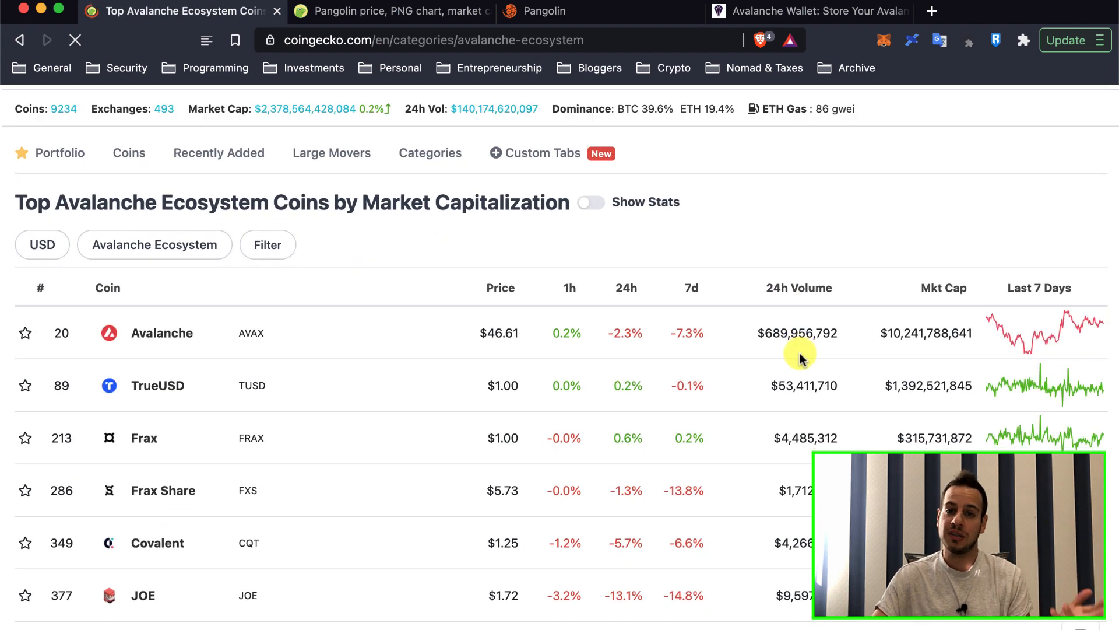
{"action": "scroll", "scroll_direction": "down", "scroll_amount": 3}
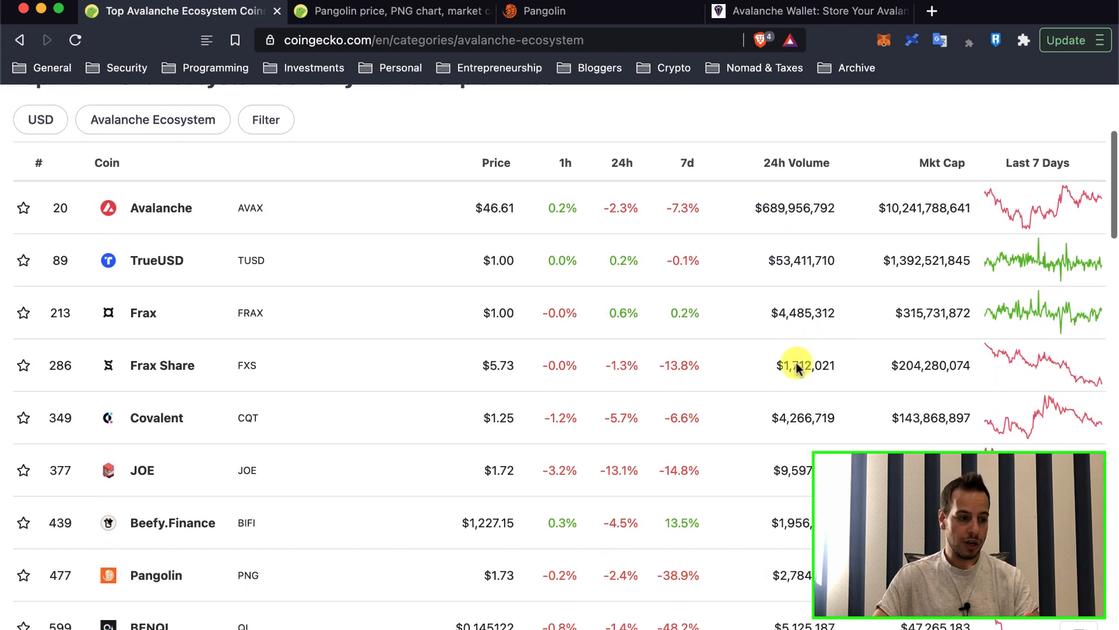
{"action": "mouse_move", "coordinate": [162, 583]}
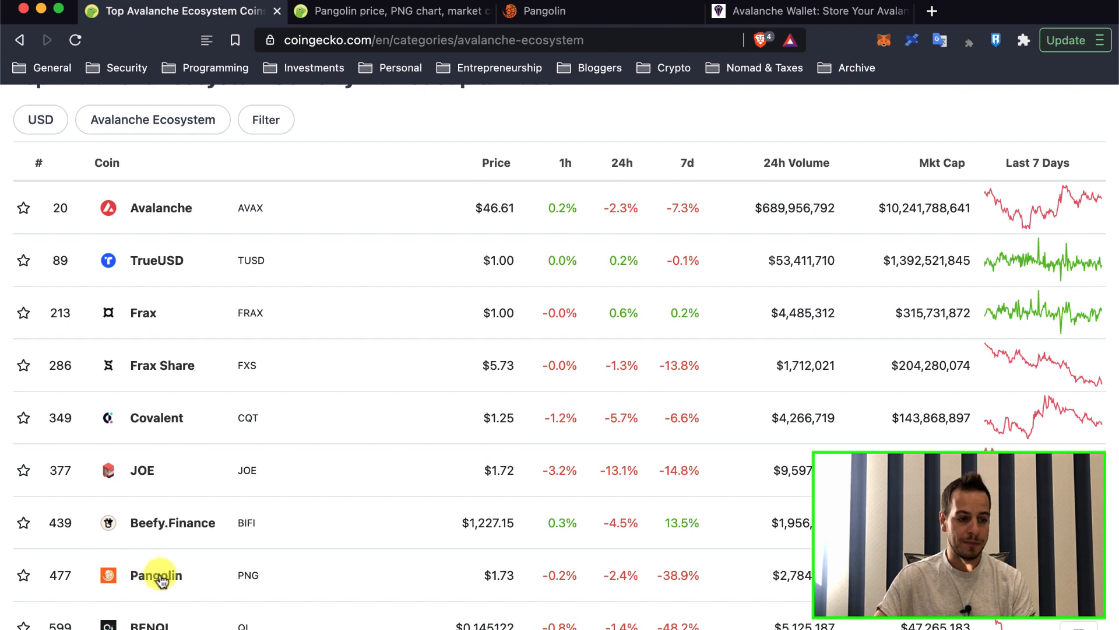
{"action": "scroll", "scroll_direction": "down", "scroll_amount": 3}
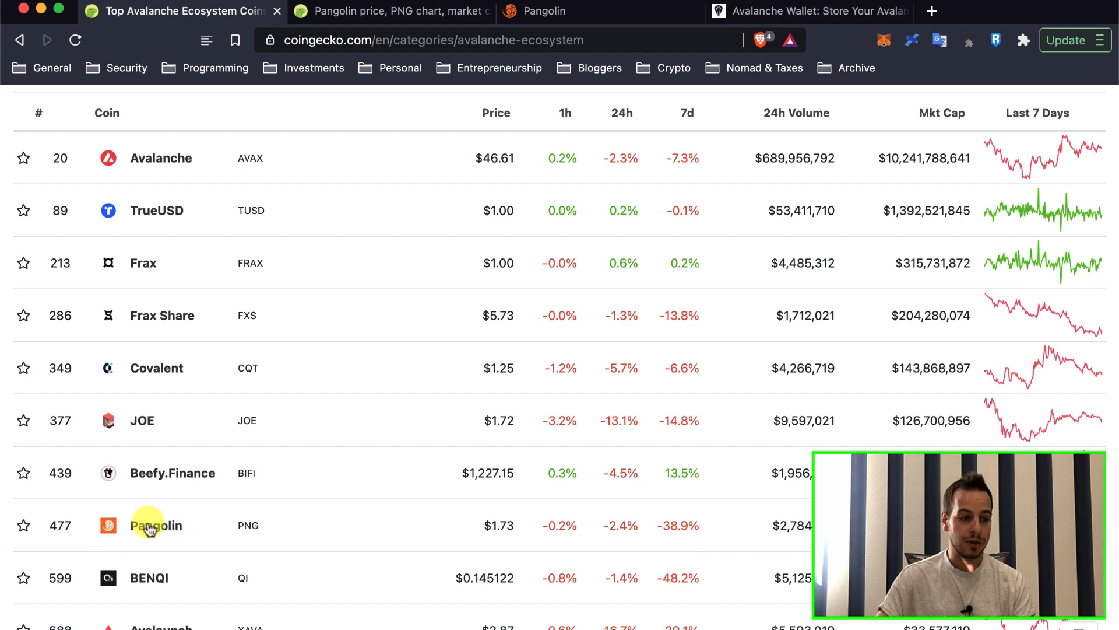
{"action": "left_click", "coordinate": [150, 526]}
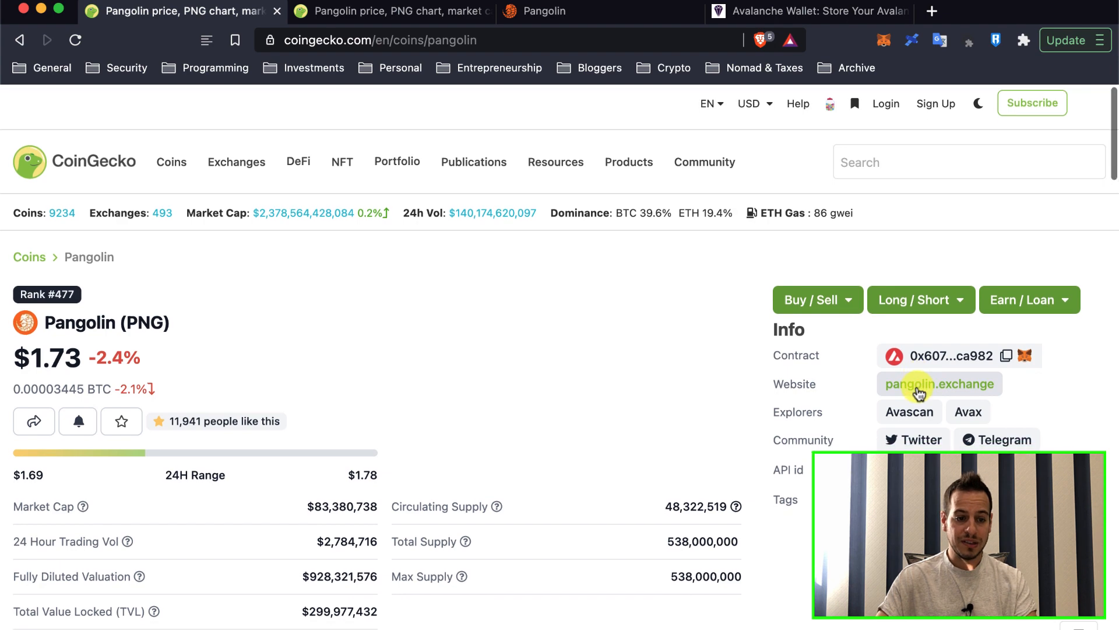
Step: Go to pangolin.exchange and start connecting a wallet on the swap page
{"action": "left_click", "coordinate": [938, 384]}
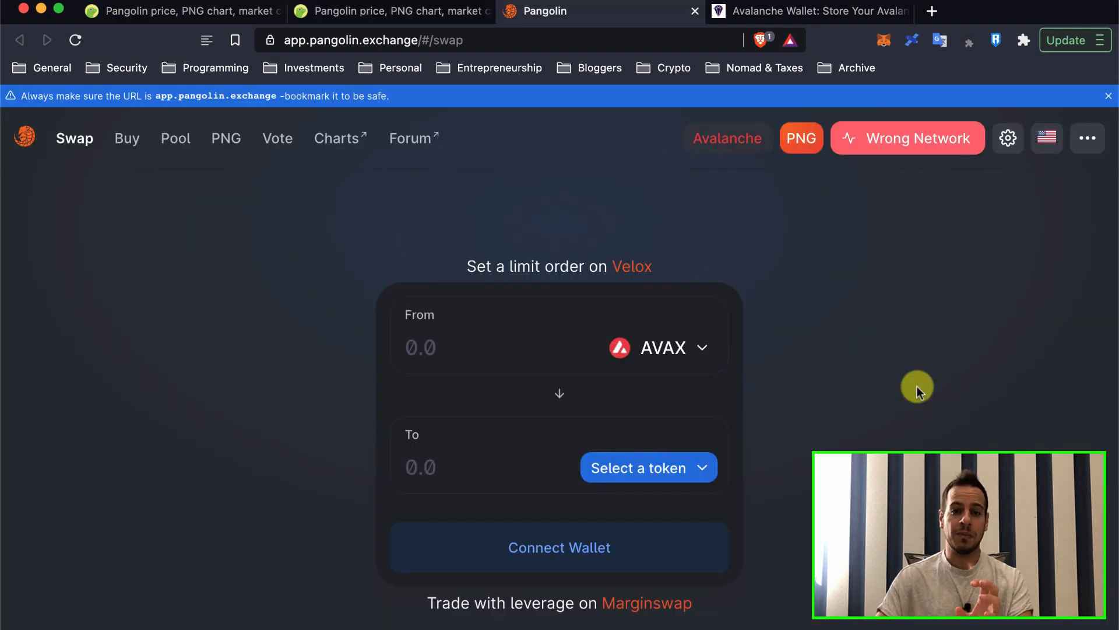
{"action": "mouse_move", "coordinate": [895, 395]}
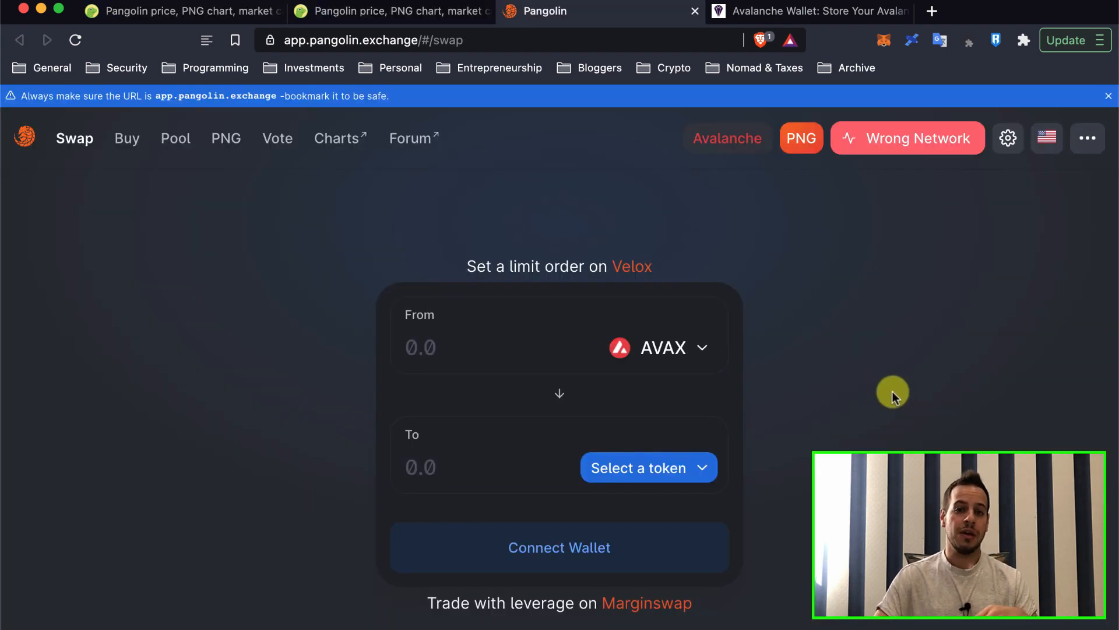
{"action": "mouse_move", "coordinate": [879, 395]}
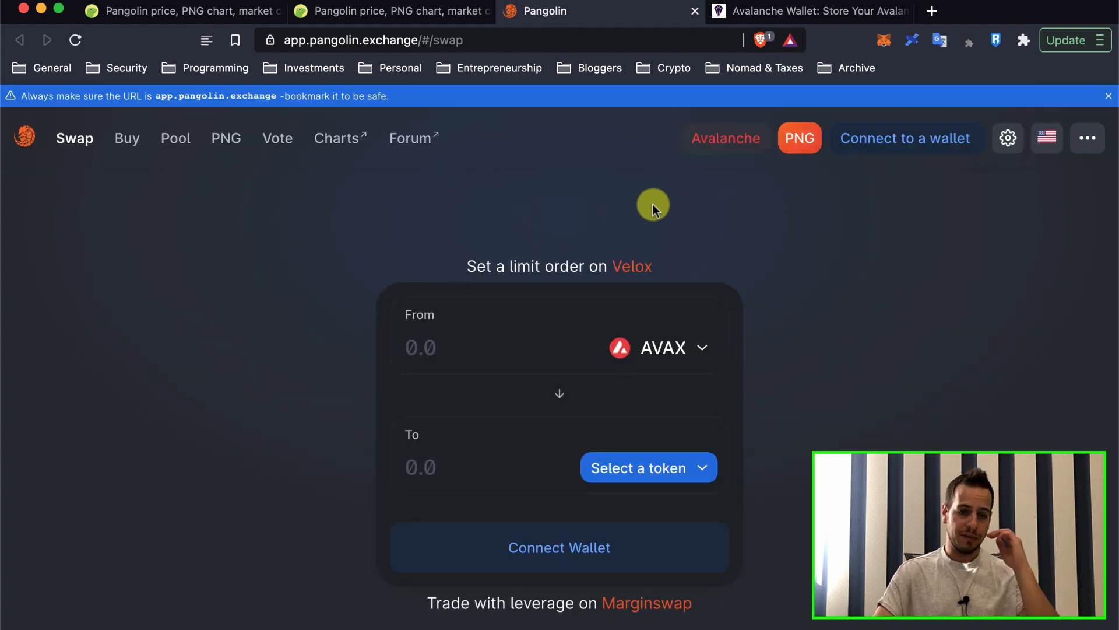
{"action": "left_click", "coordinate": [906, 135]}
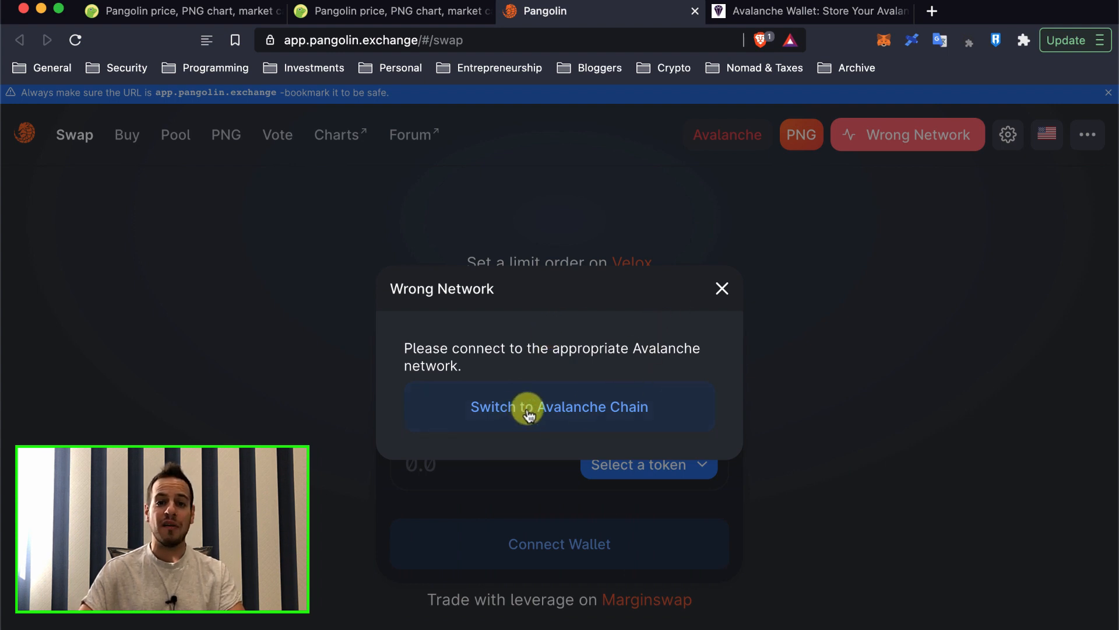
Step: Switch to the Avalanche chain, review the network details and approve adding Avalanche Mainnet C-Chain
{"action": "left_click", "coordinate": [531, 407]}
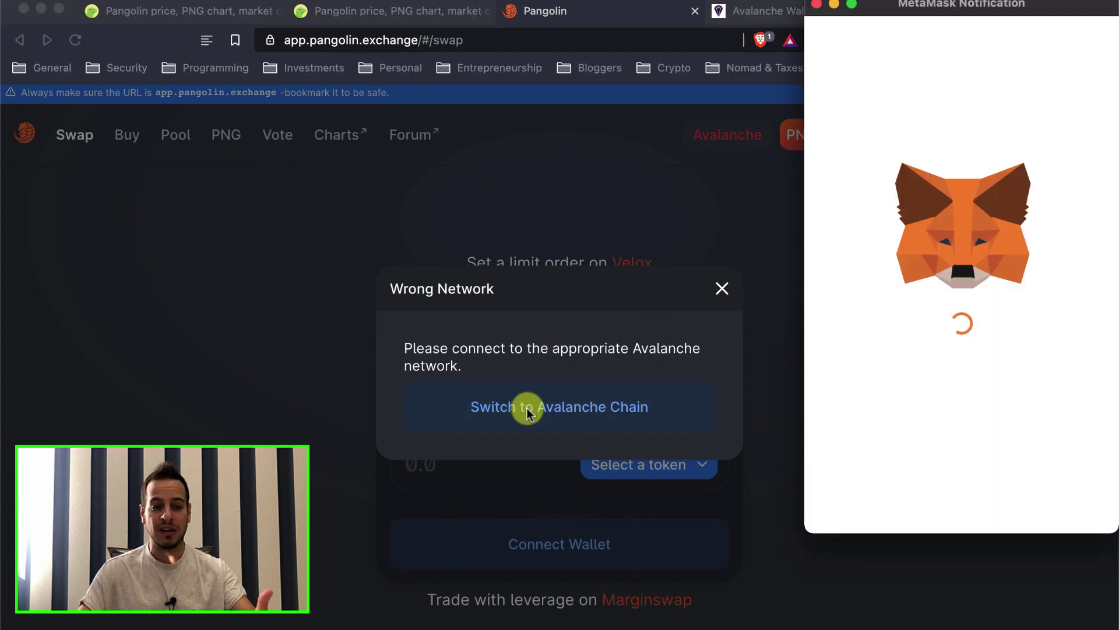
{"action": "left_click", "coordinate": [530, 411]}
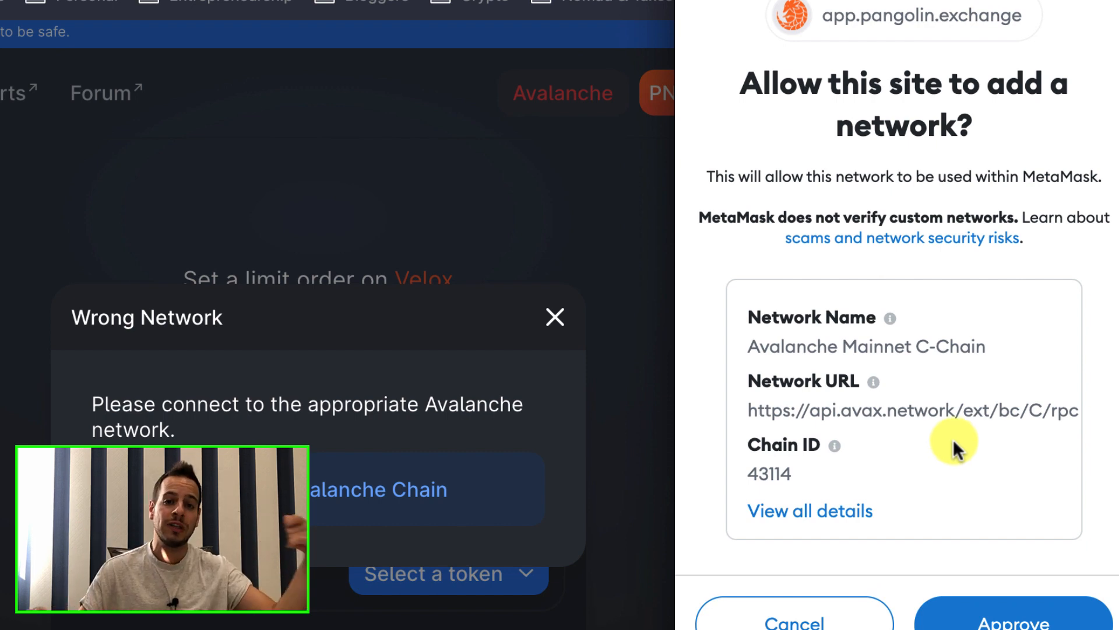
{"action": "mouse_move", "coordinate": [939, 159]}
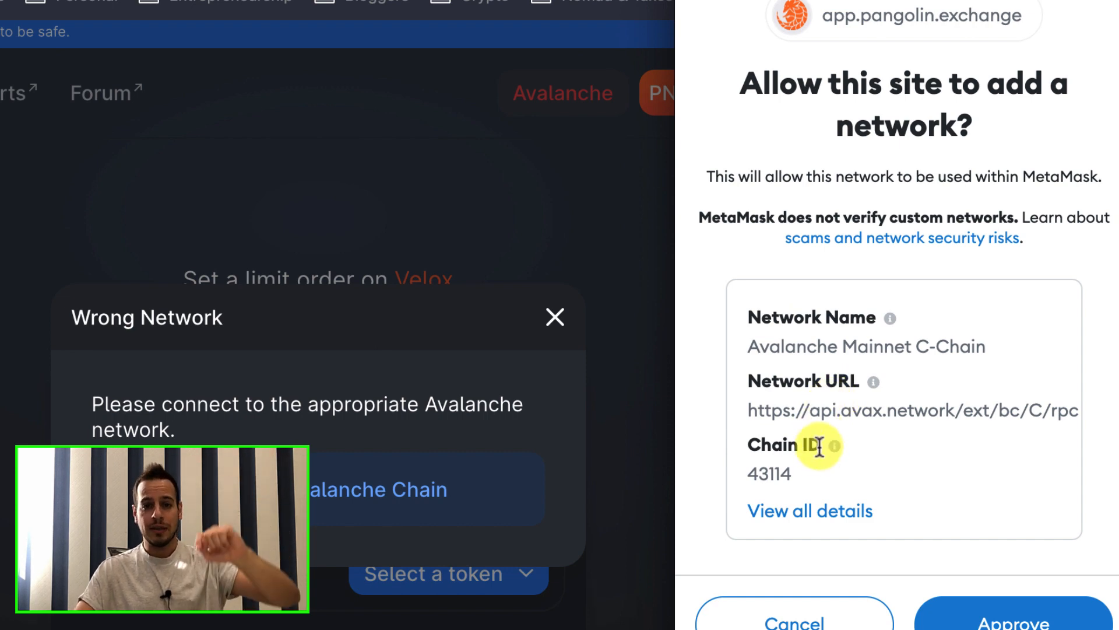
{"action": "mouse_move", "coordinate": [788, 518]}
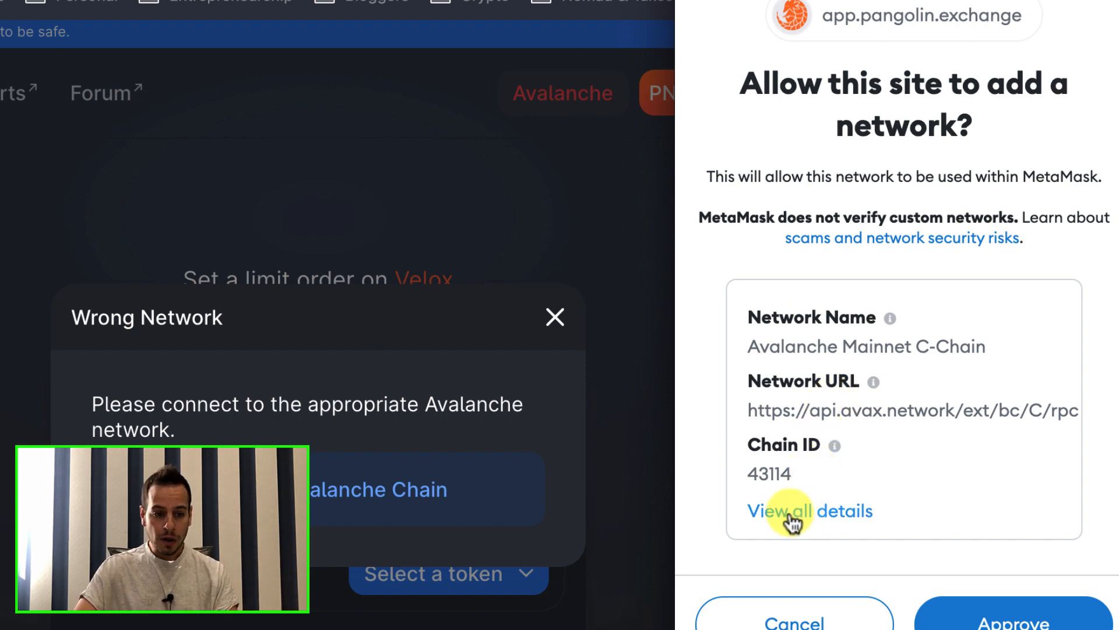
{"action": "left_click", "coordinate": [786, 512]}
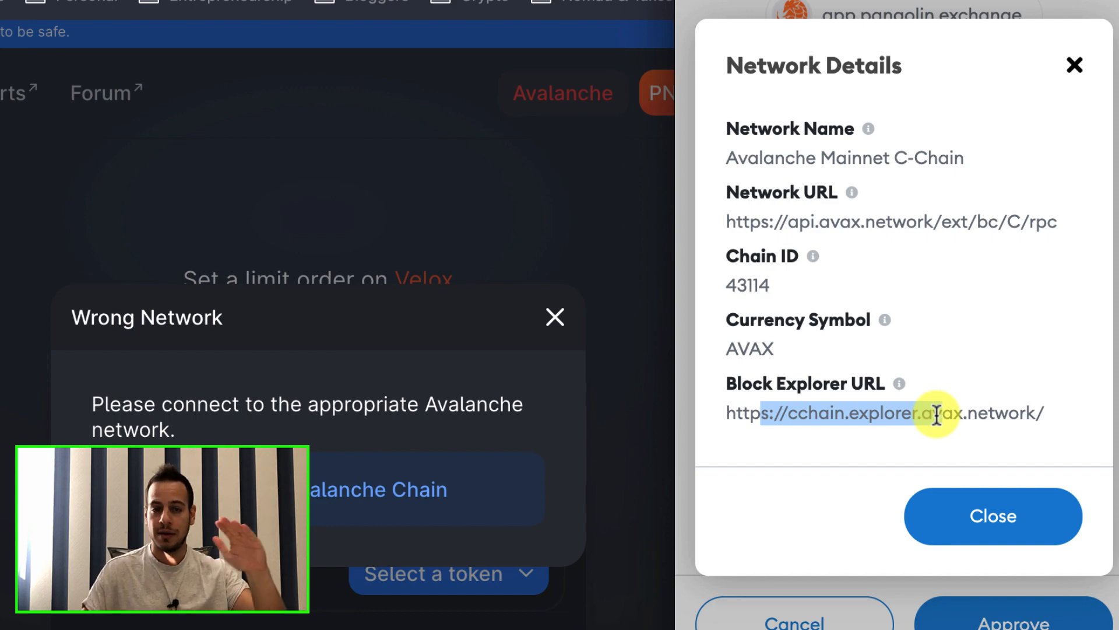
{"action": "left_click", "coordinate": [993, 515]}
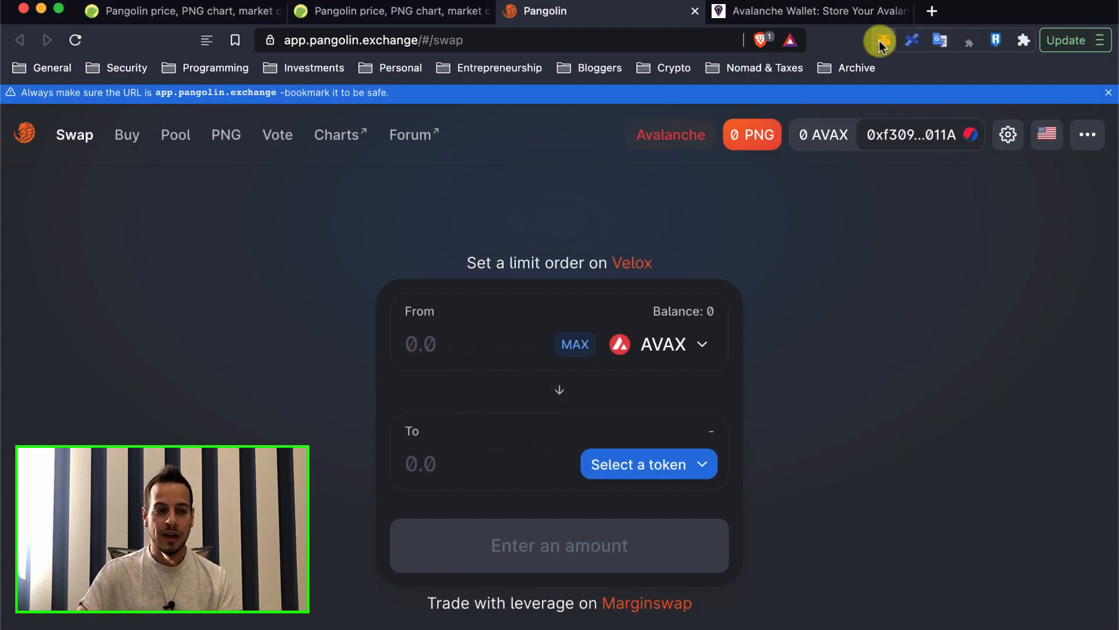
Step: Verify MetaMask is on Avalanche Mainnet C-Chain, then browse Pangolin's PNG, Pool and Vote pages
{"action": "left_click", "coordinate": [880, 39]}
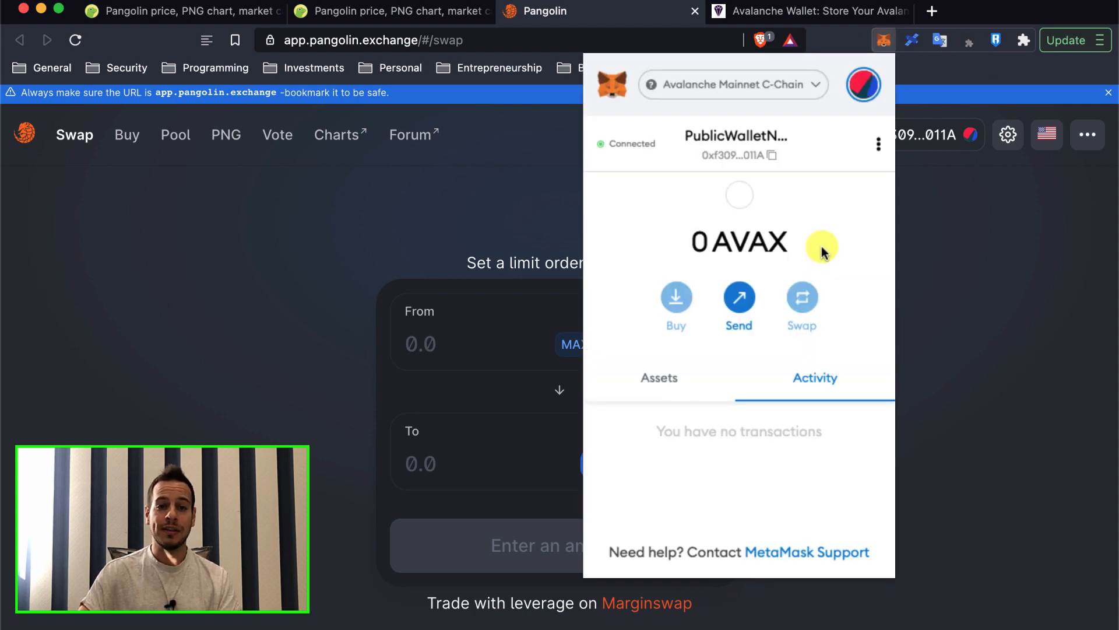
{"action": "mouse_move", "coordinate": [696, 92]}
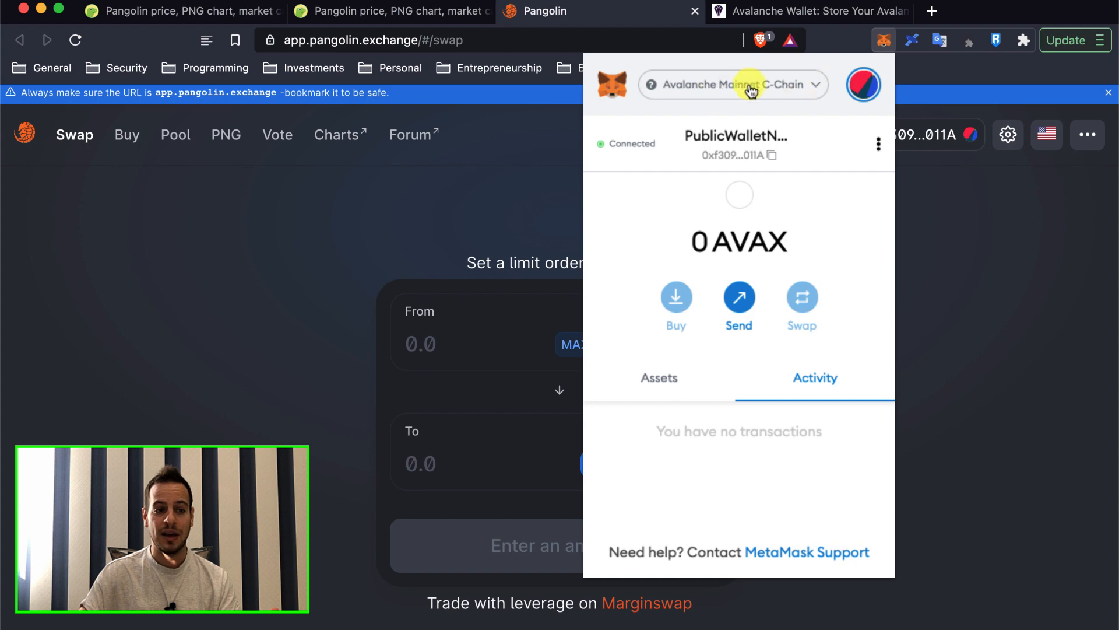
{"action": "left_click", "coordinate": [829, 321]}
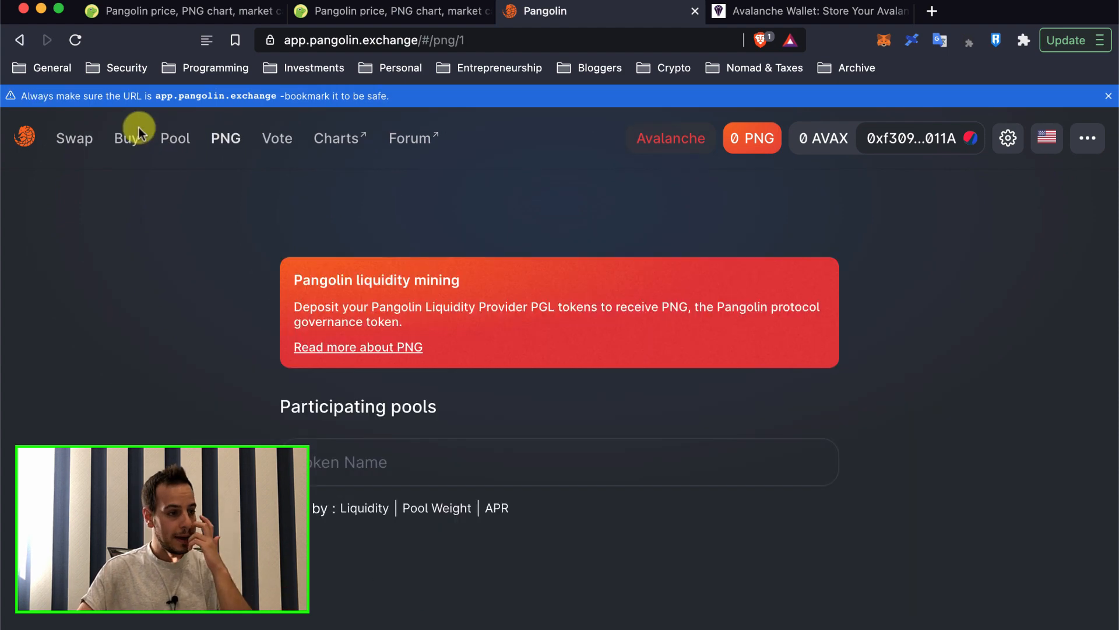
{"action": "left_click", "coordinate": [175, 138]}
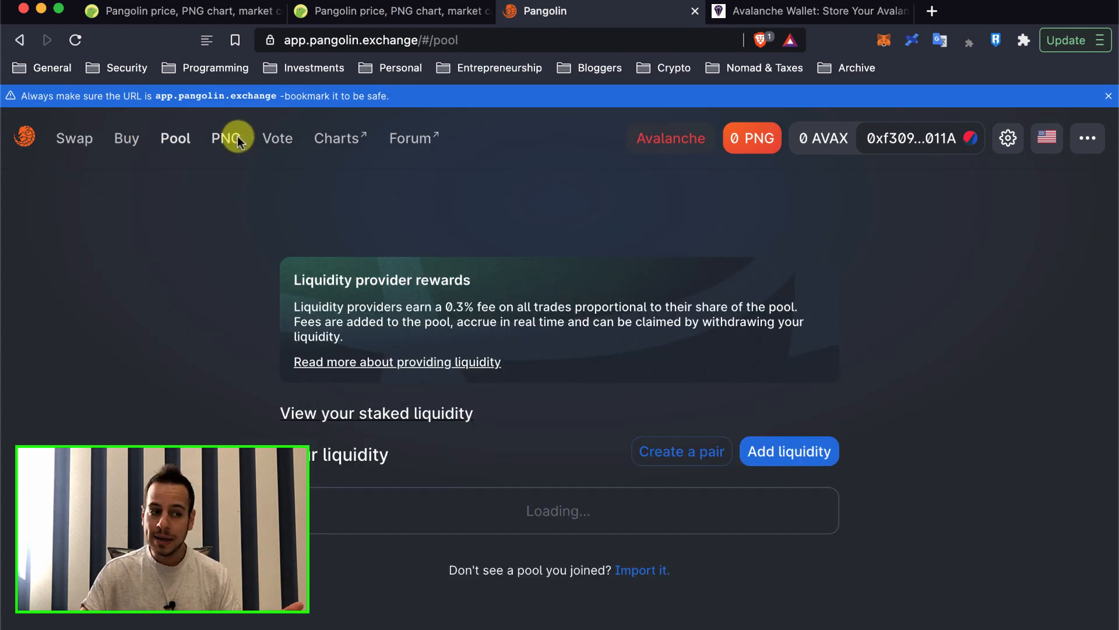
{"action": "left_click", "coordinate": [278, 137]}
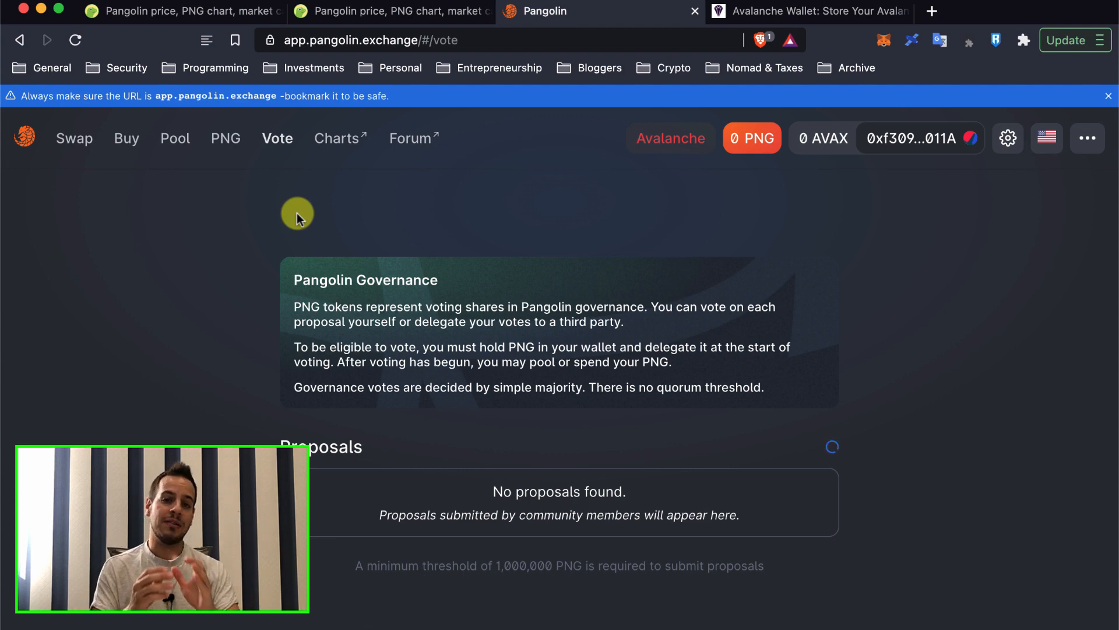
{"action": "mouse_move", "coordinate": [815, 96]}
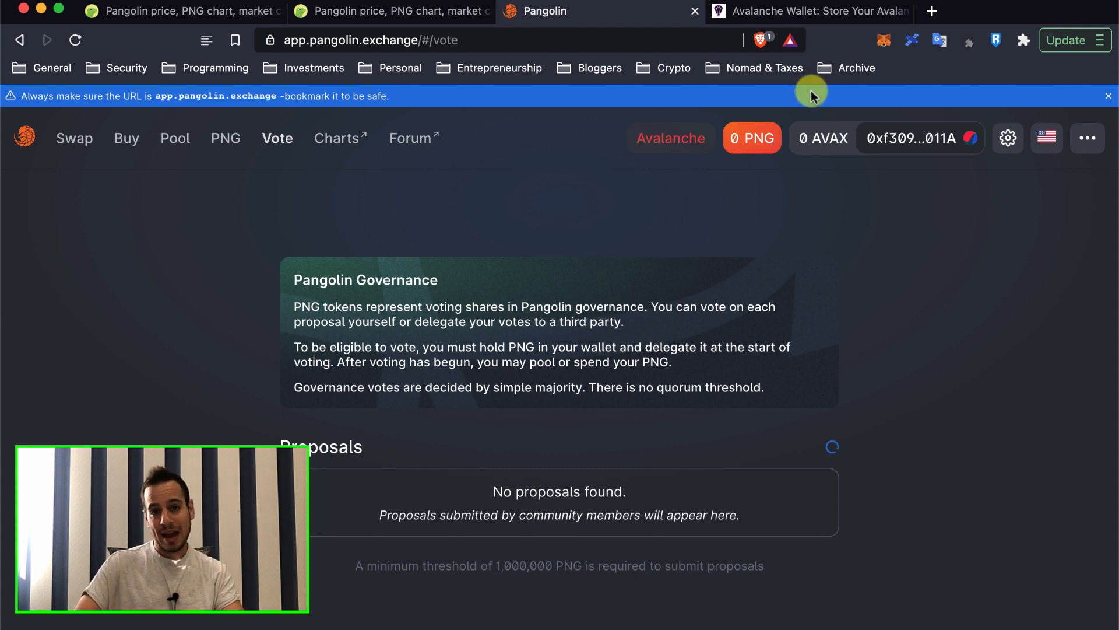
{"action": "mouse_move", "coordinate": [798, 100]}
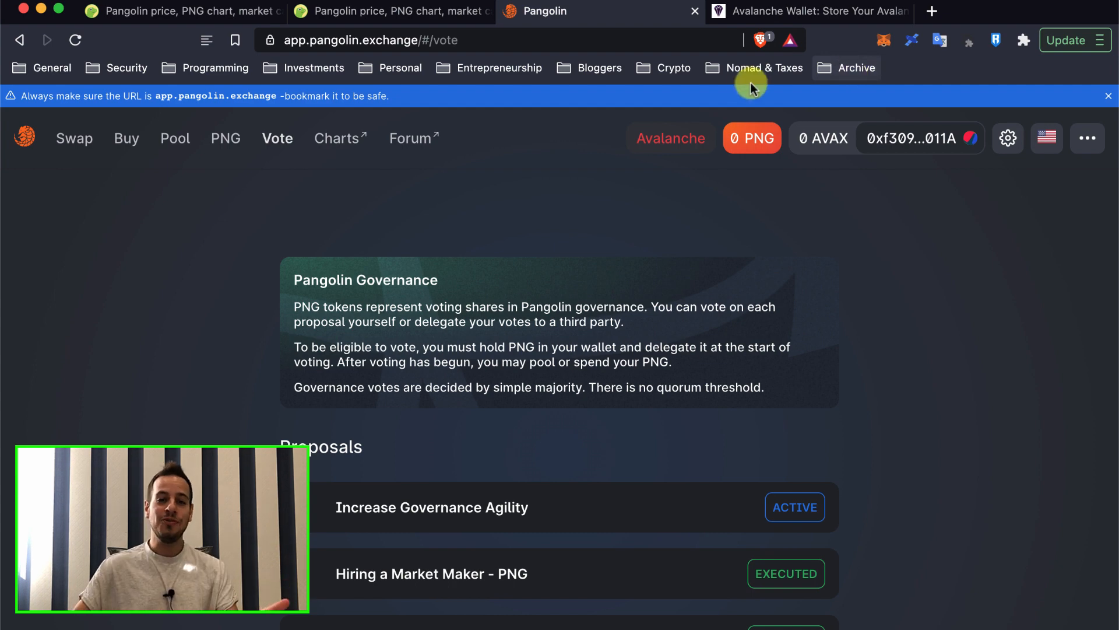
{"action": "mouse_move", "coordinate": [786, 112]}
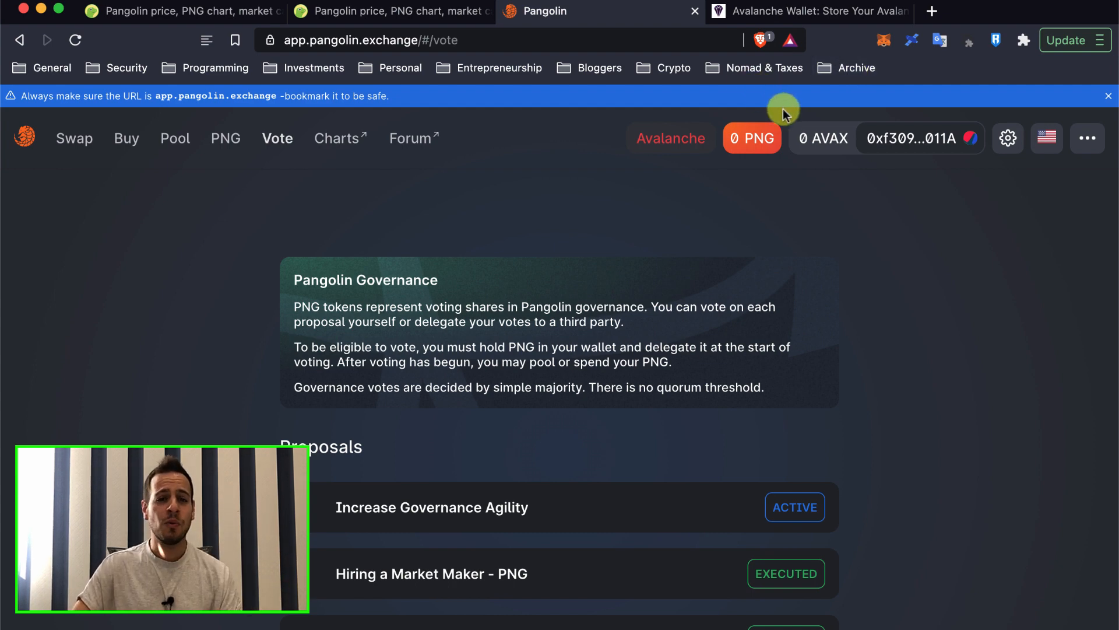